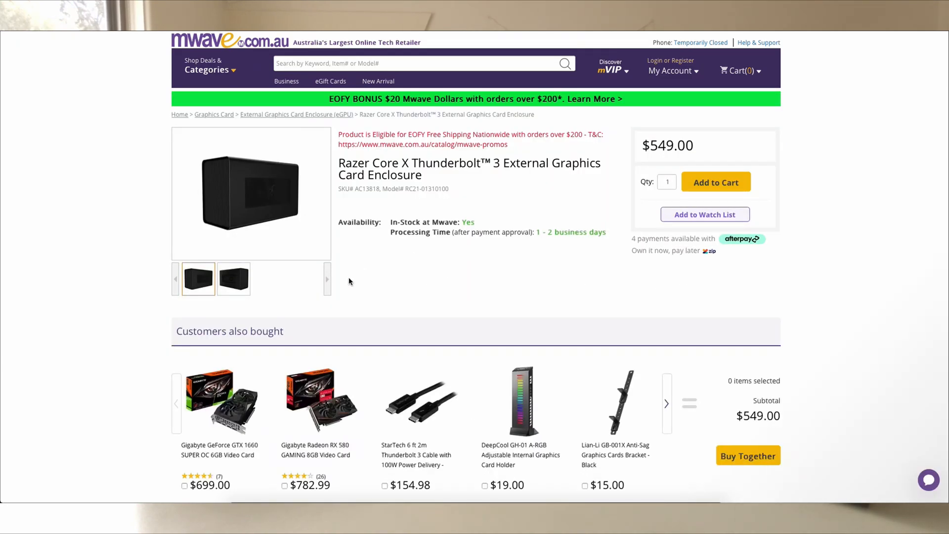
{"action": "left_click", "coordinate": [233, 279]}
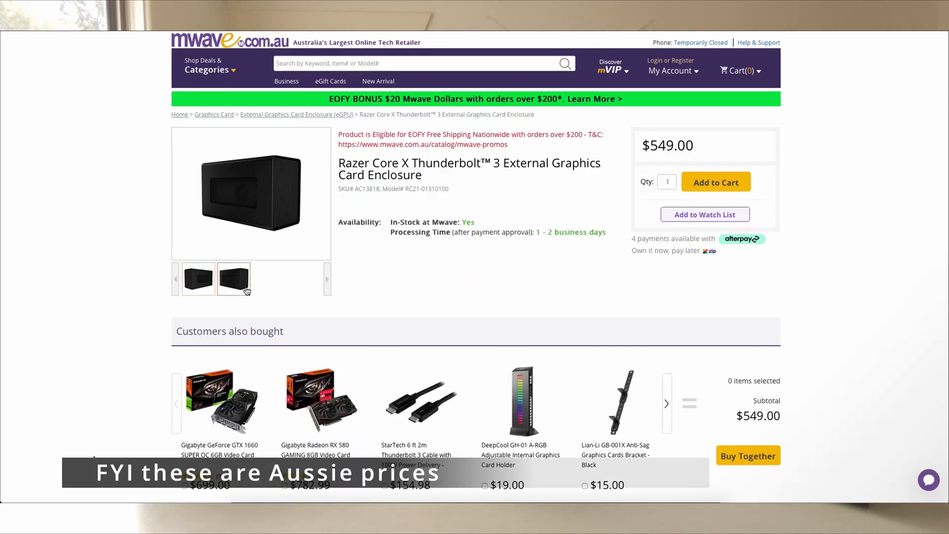
{"action": "left_click", "coordinate": [198, 279]}
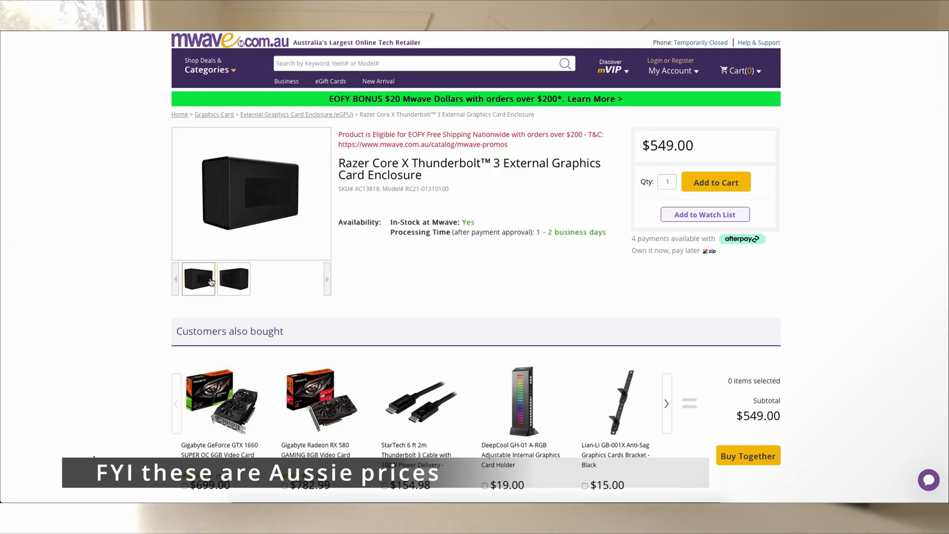